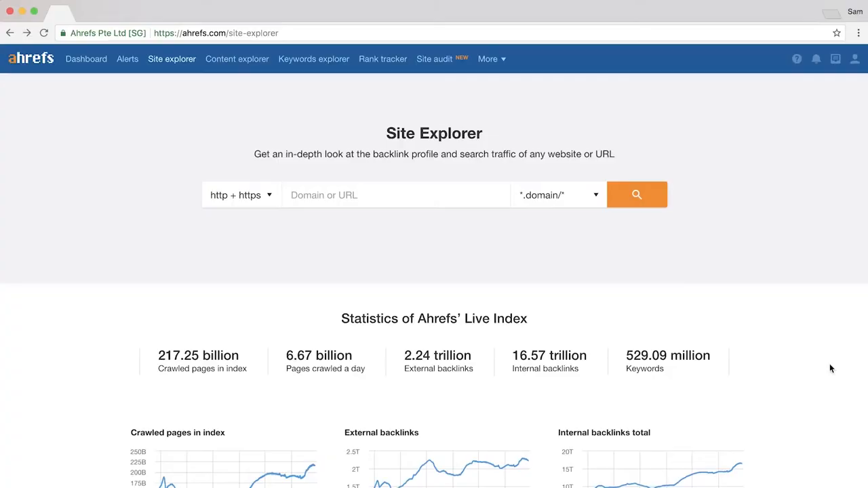
{"action": "type", "text": "mangostudio"}
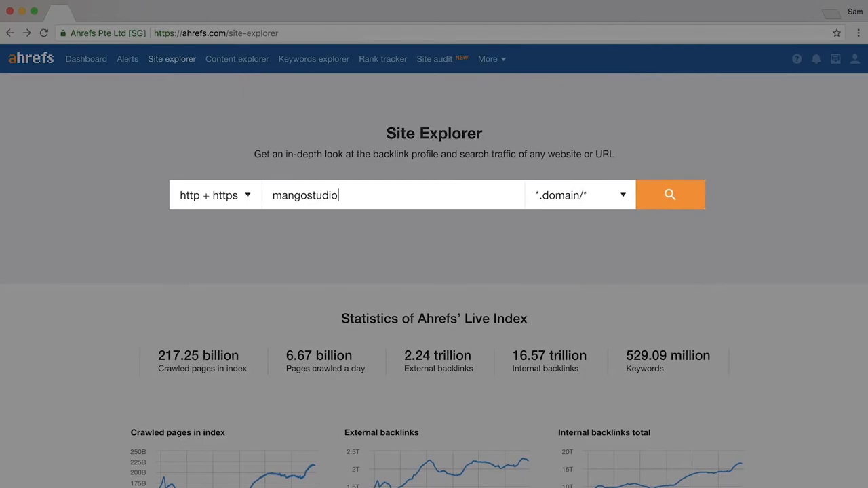